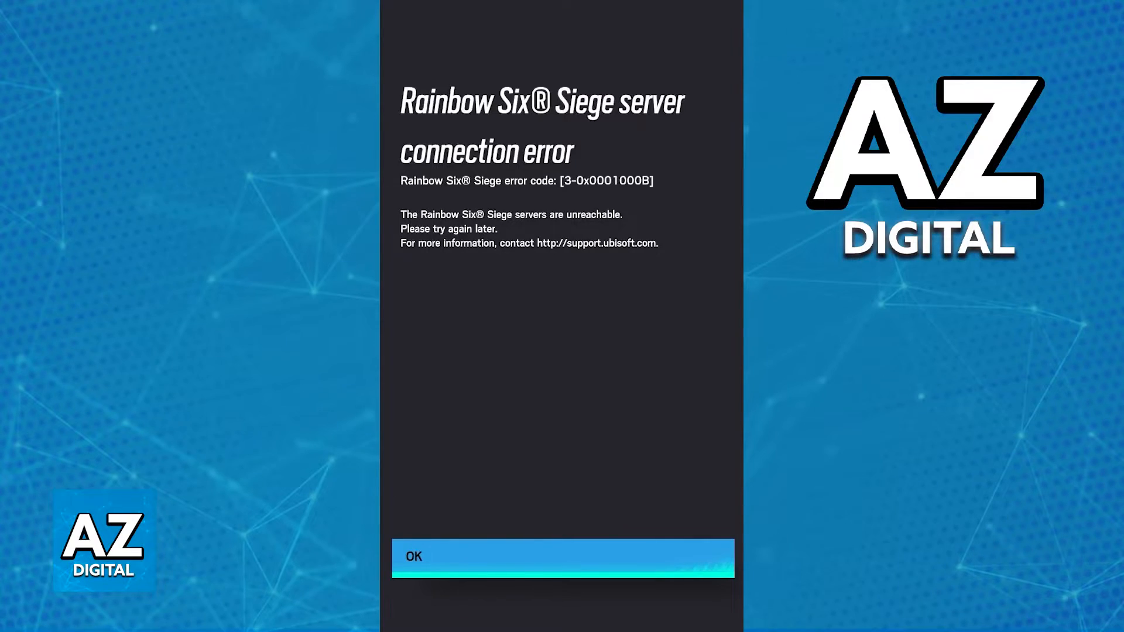
{"action": "left_click", "coordinate": [563, 557]}
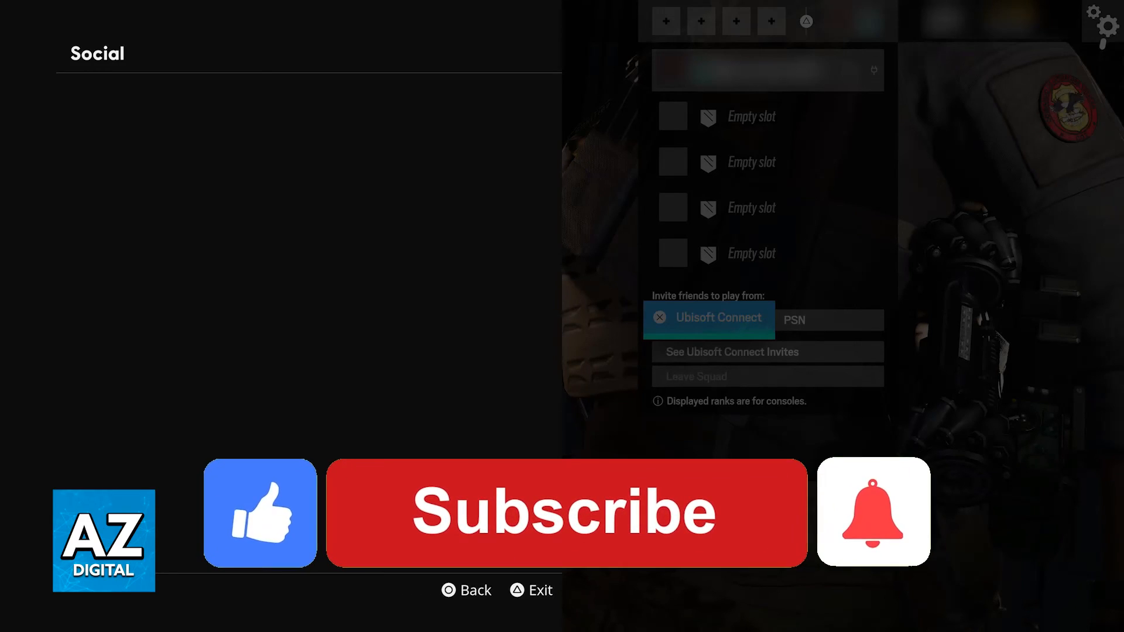
{"action": "left_click", "coordinate": [565, 512]}
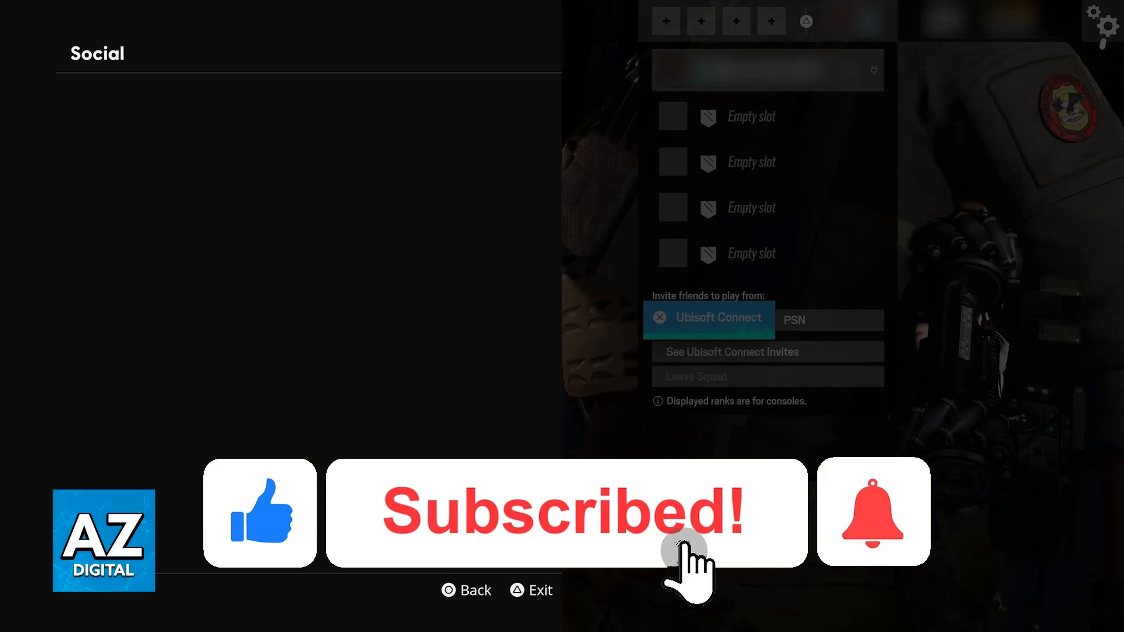